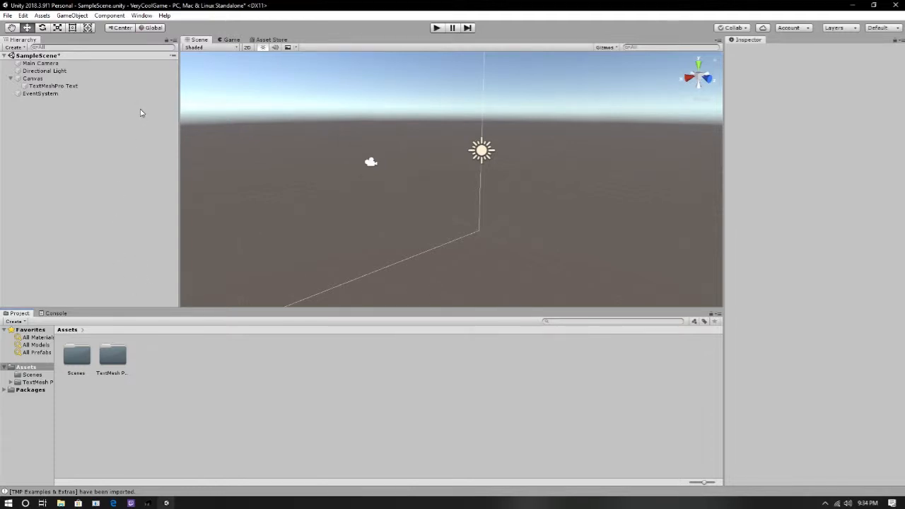
pyautogui.moveTo(160, 212)
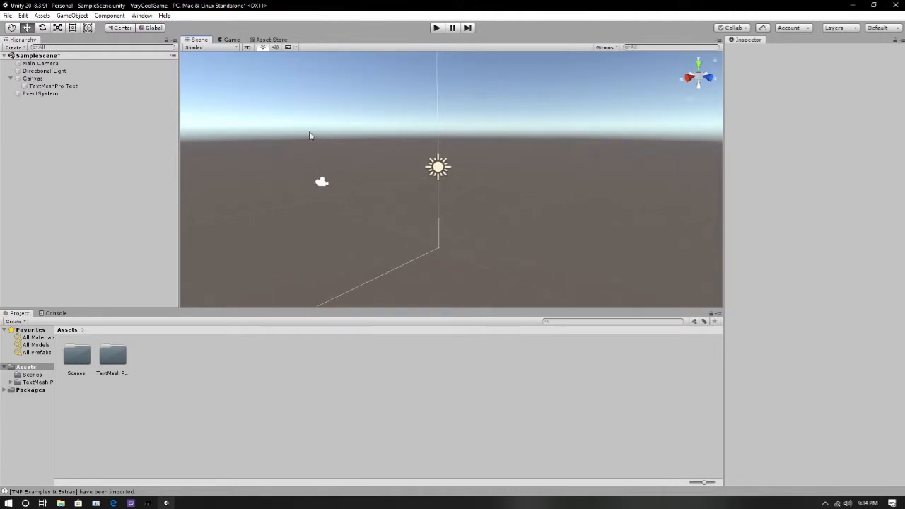
# Step: Create a new material asset in Assets and name it 'skybox'
pyautogui.moveTo(309, 135); pyautogui.dragTo(431, 102)
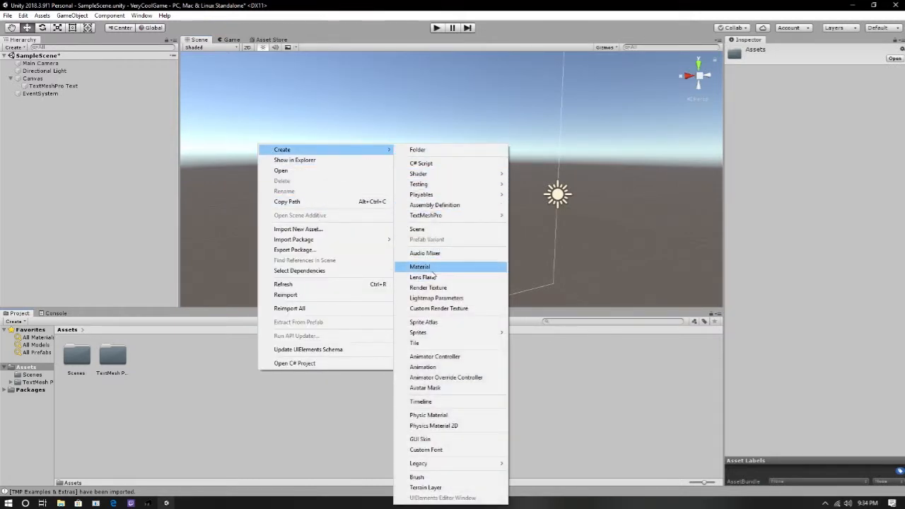
pyautogui.click(419, 266)
pyautogui.write('skybox')
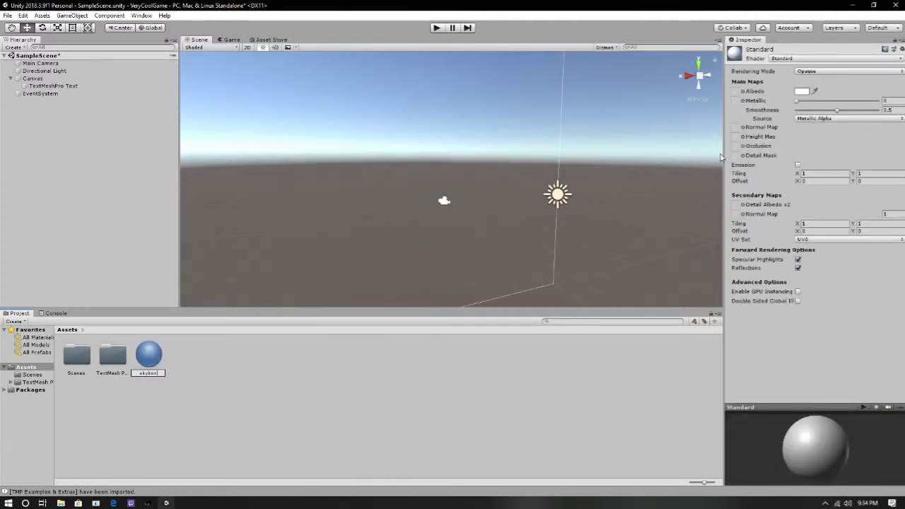
pyautogui.click(148, 353)
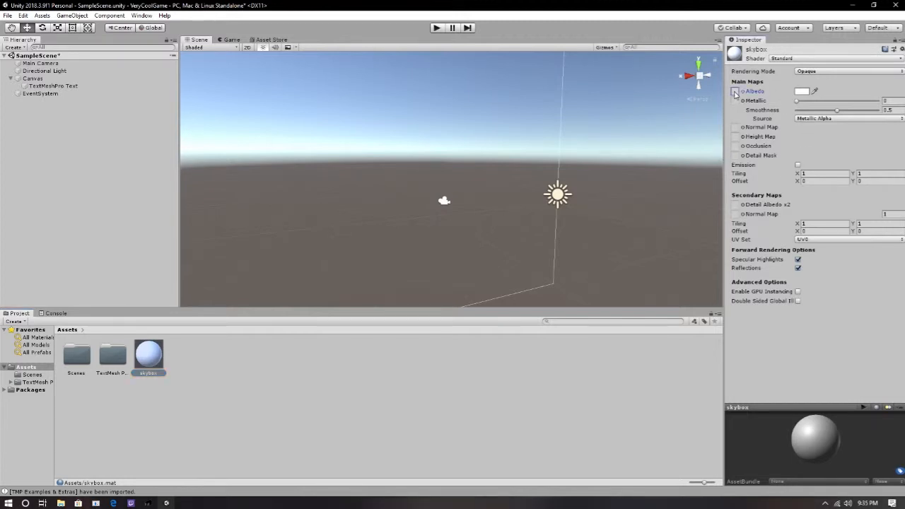
pyautogui.moveTo(572, 145)
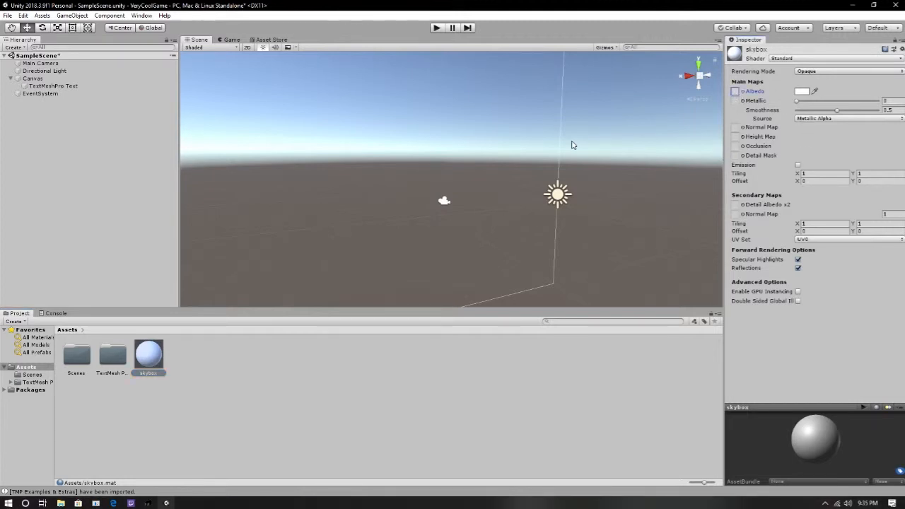
pyautogui.moveTo(566, 145)
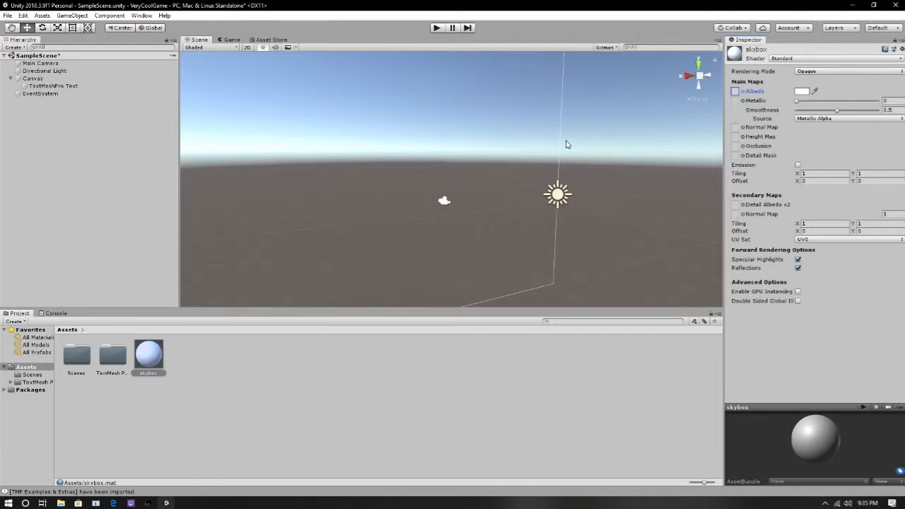
pyautogui.moveTo(146, 343)
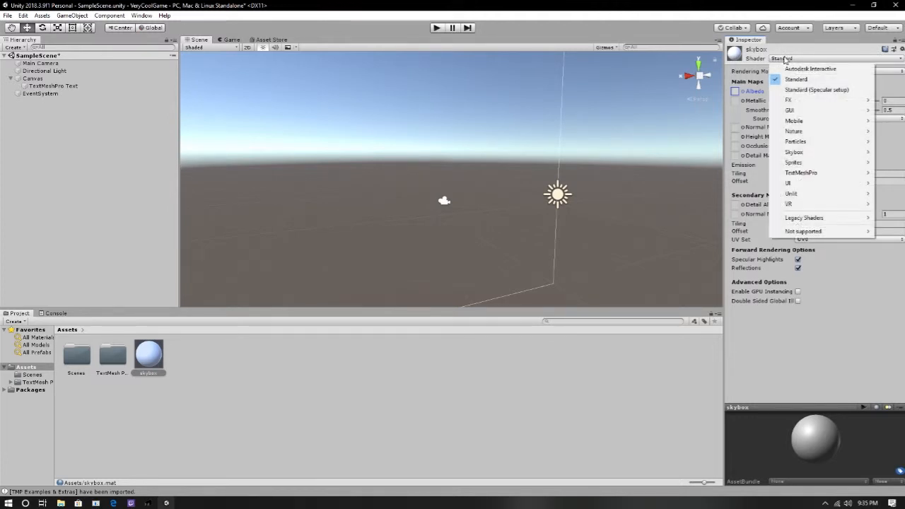
# Step: Set the skybox shader to Skybox/6 Sided and assign a new Square sprite to its face slots
pyautogui.click(793, 152)
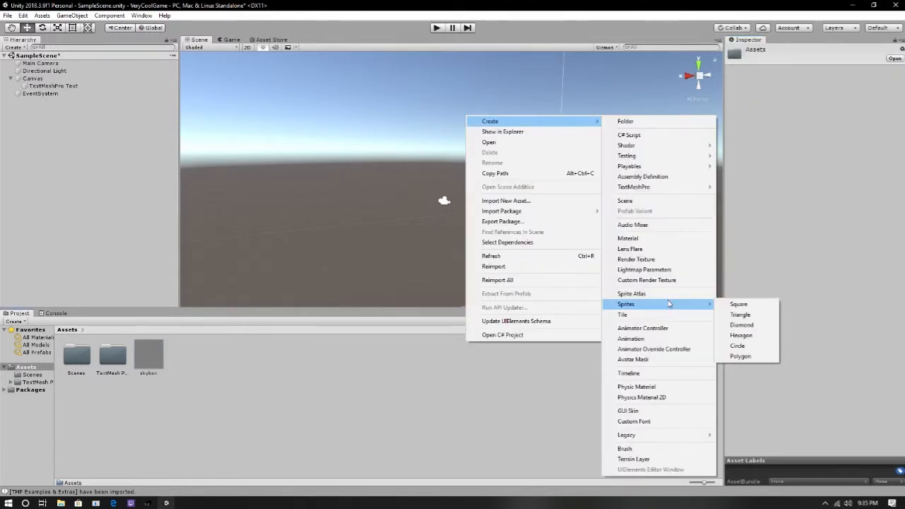
pyautogui.moveTo(712, 308)
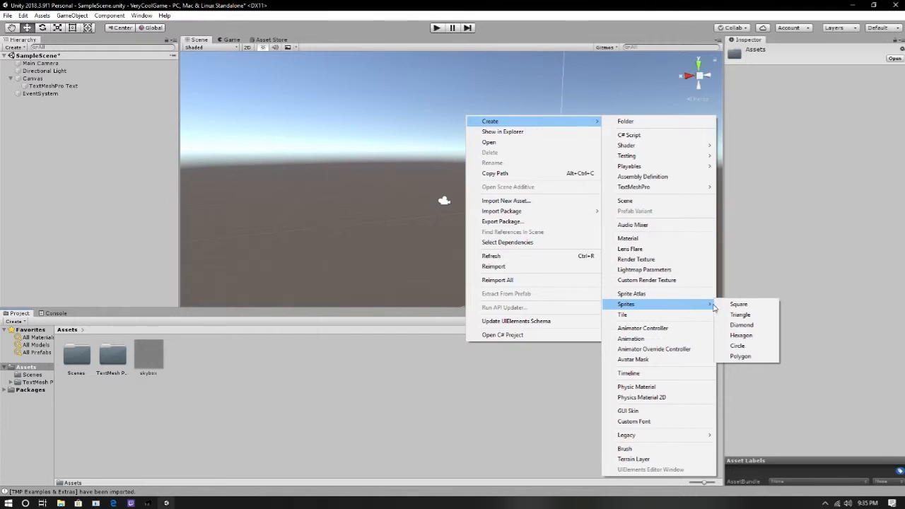
pyautogui.click(738, 303)
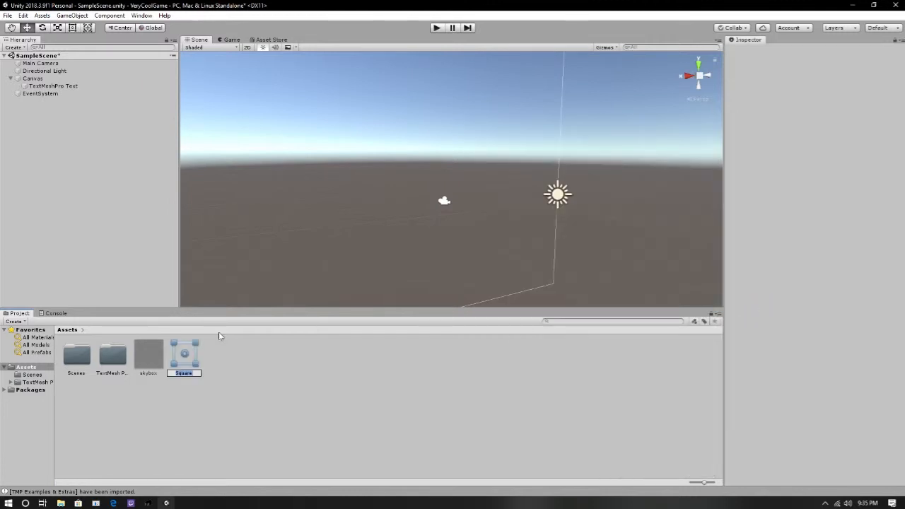
pyautogui.click(148, 354)
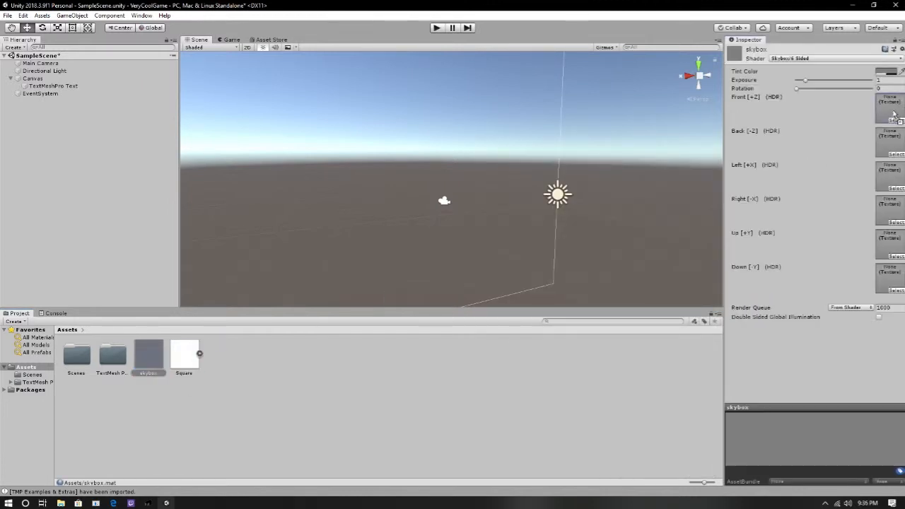
pyautogui.click(184, 353)
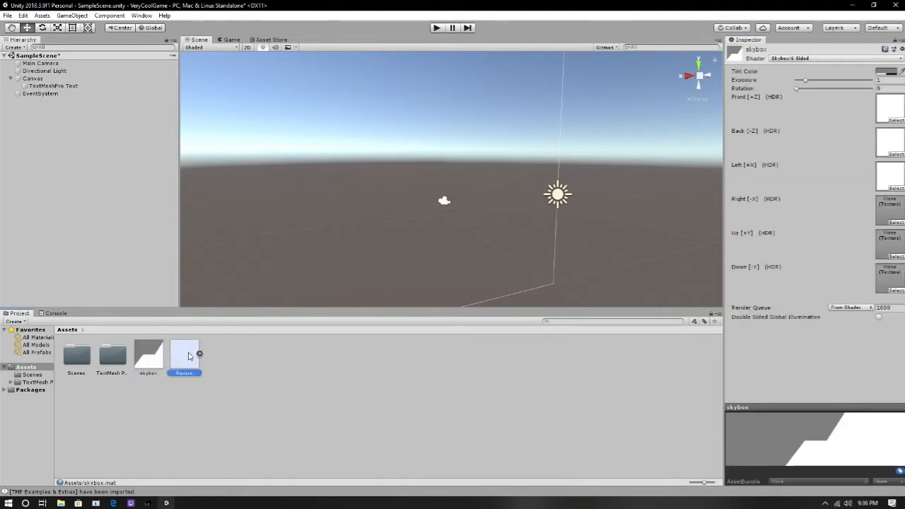
pyautogui.click(148, 354)
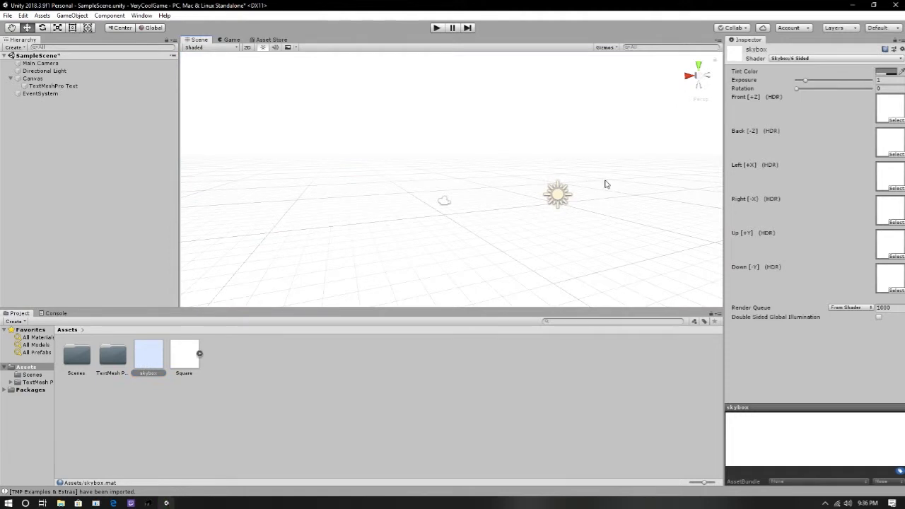
pyautogui.moveTo(528, 240)
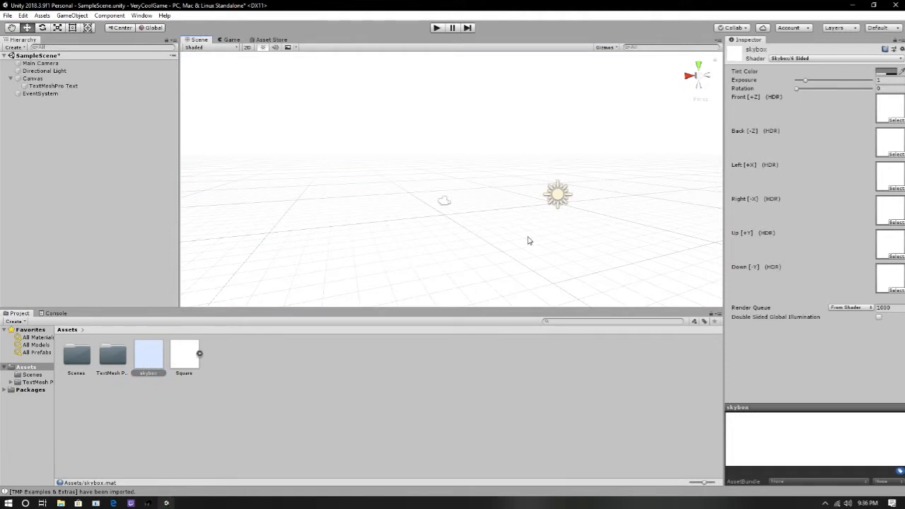
pyautogui.moveTo(526, 241)
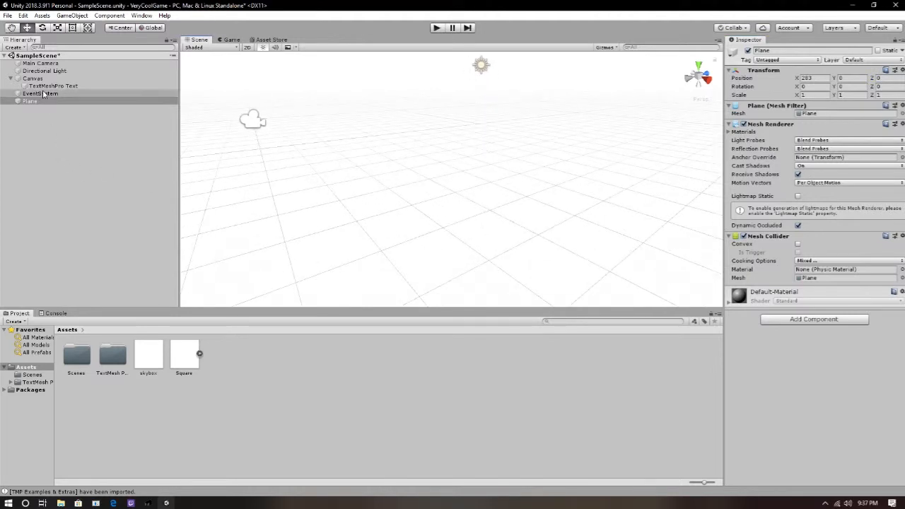
# Step: Select the new Plane in the Hierarchy, then select the skybox material for editing
pyautogui.click(29, 100)
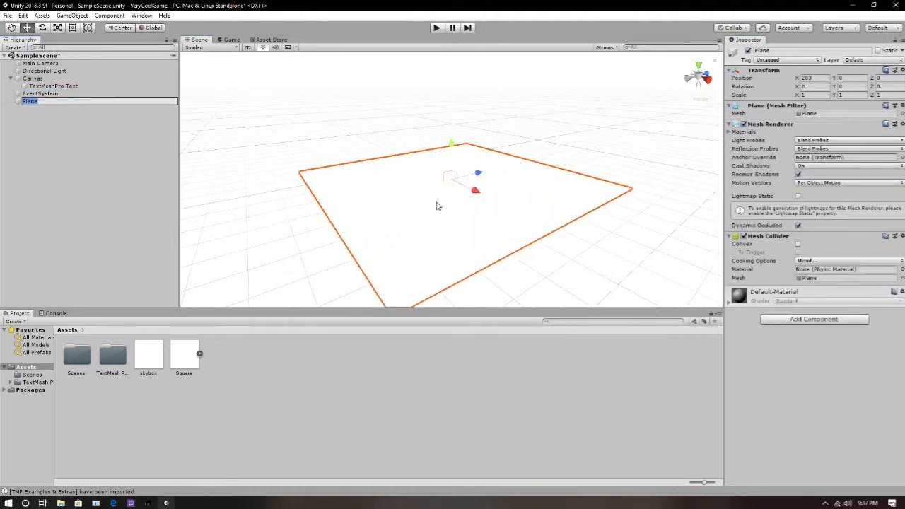
pyautogui.moveTo(174, 306)
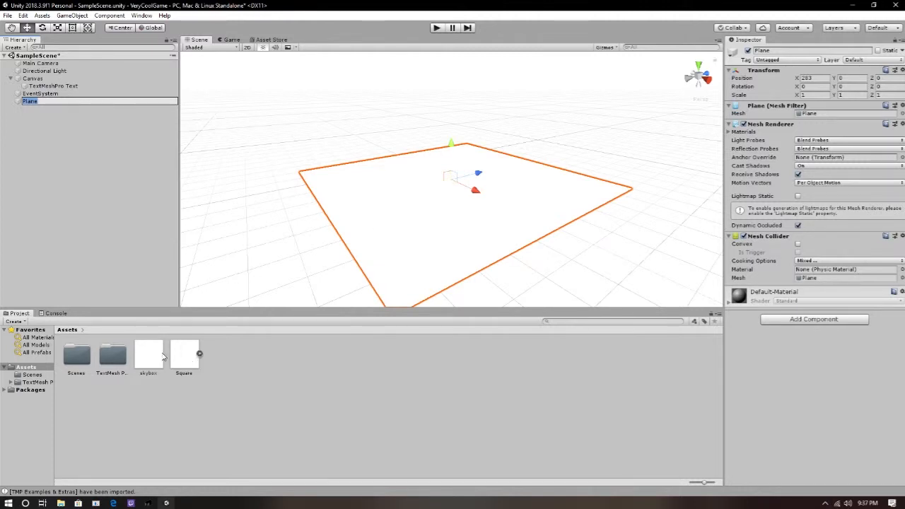
pyautogui.click(147, 353)
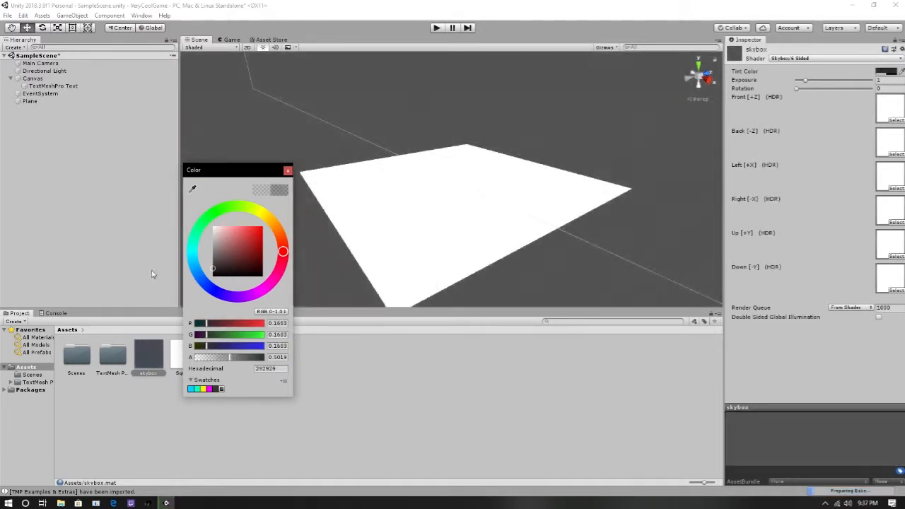
# Step: Pick red on the colour wheel for the skybox Tint Color
pyautogui.click(226, 265)
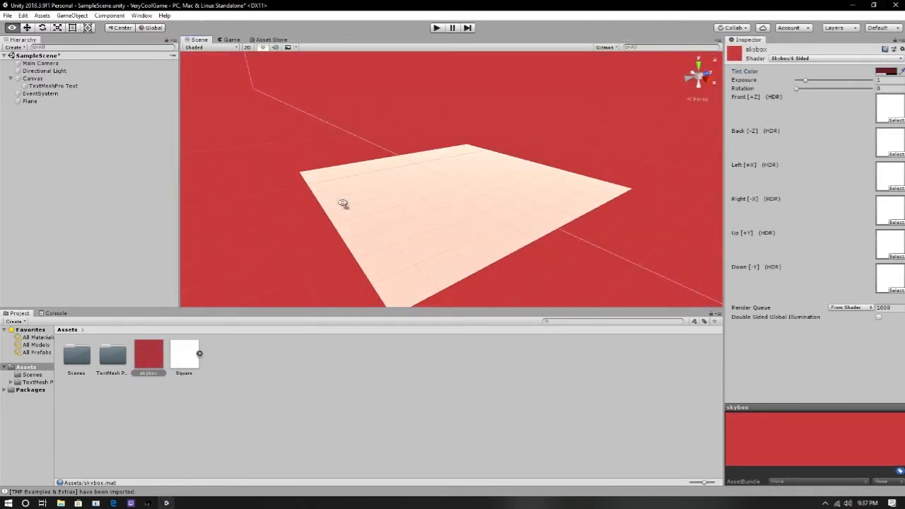
pyautogui.moveTo(343, 203); pyautogui.dragTo(351, 226)
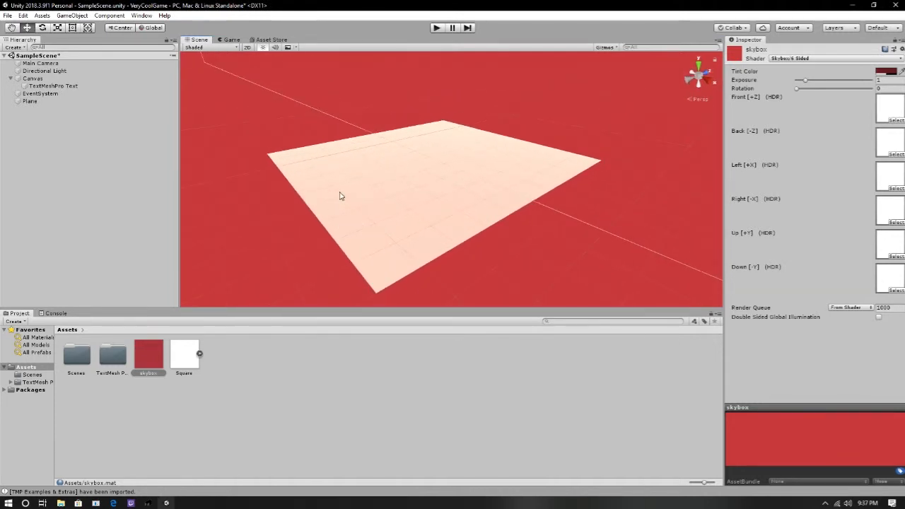
pyautogui.moveTo(339, 196); pyautogui.dragTo(555, 187)
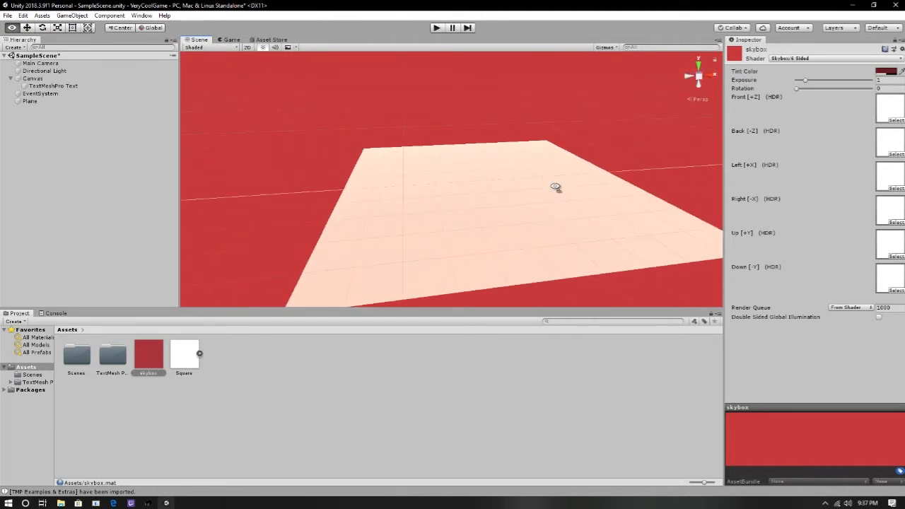
pyautogui.moveTo(555, 187); pyautogui.dragTo(704, 177)
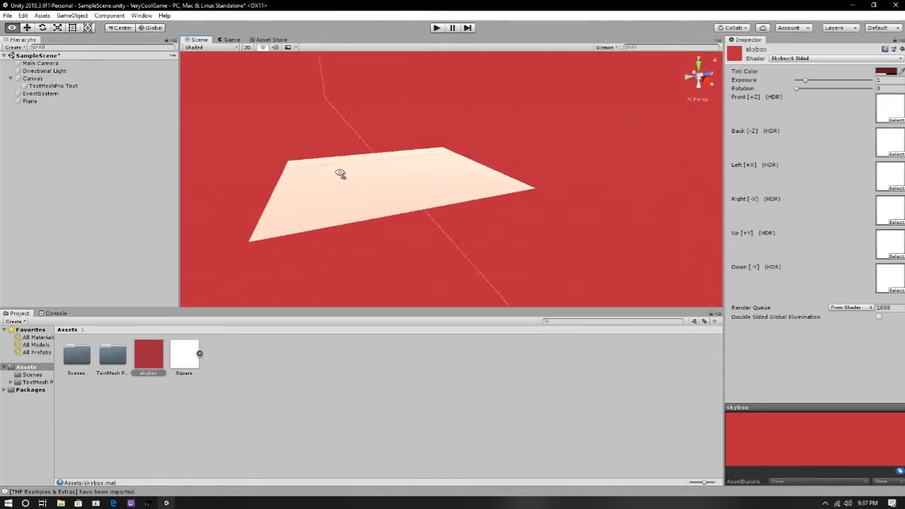
pyautogui.moveTo(339, 173); pyautogui.dragTo(555, 224)
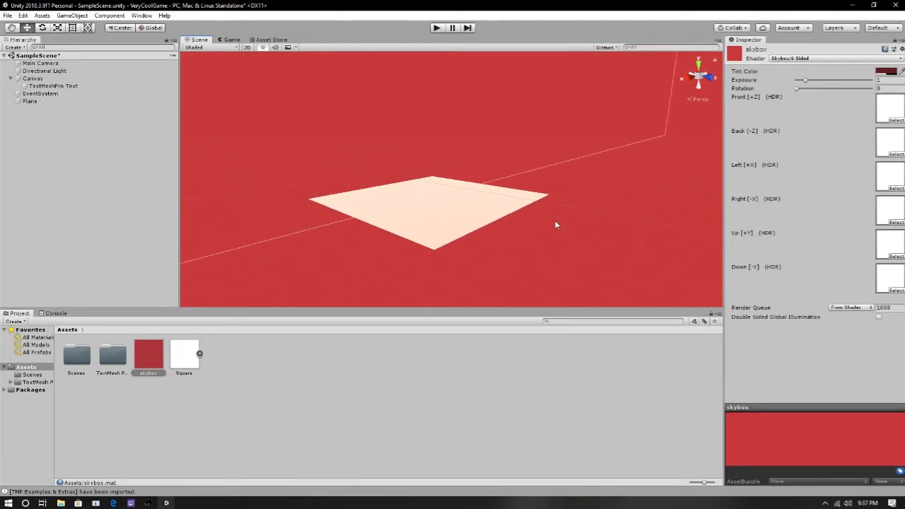
pyautogui.moveTo(525, 172)
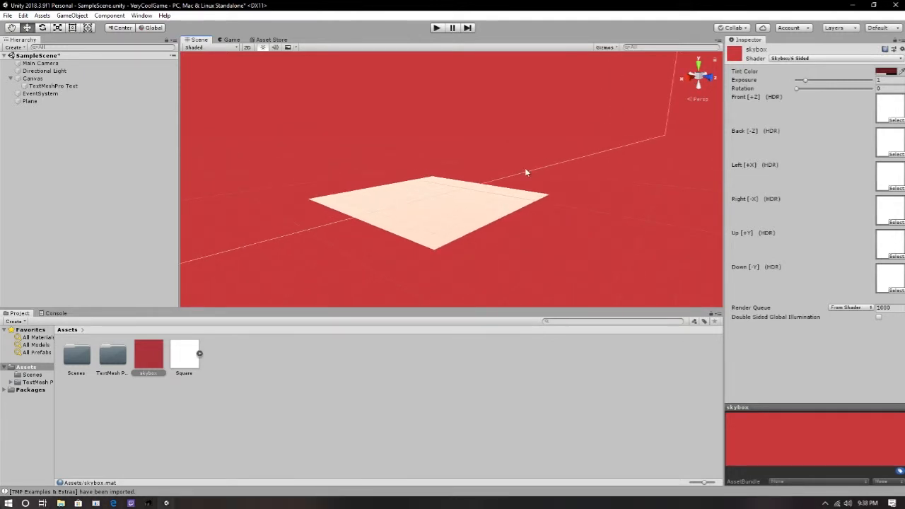
pyautogui.moveTo(385, 190)
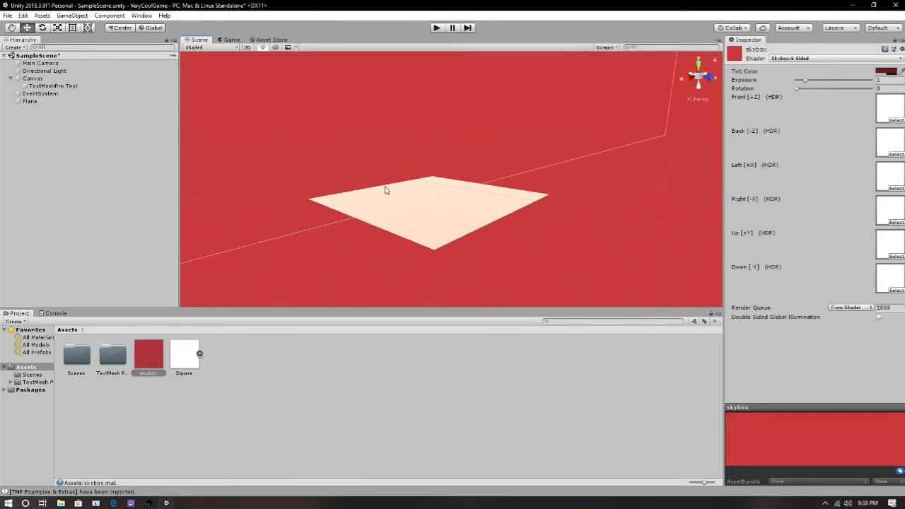
pyautogui.moveTo(450, 203)
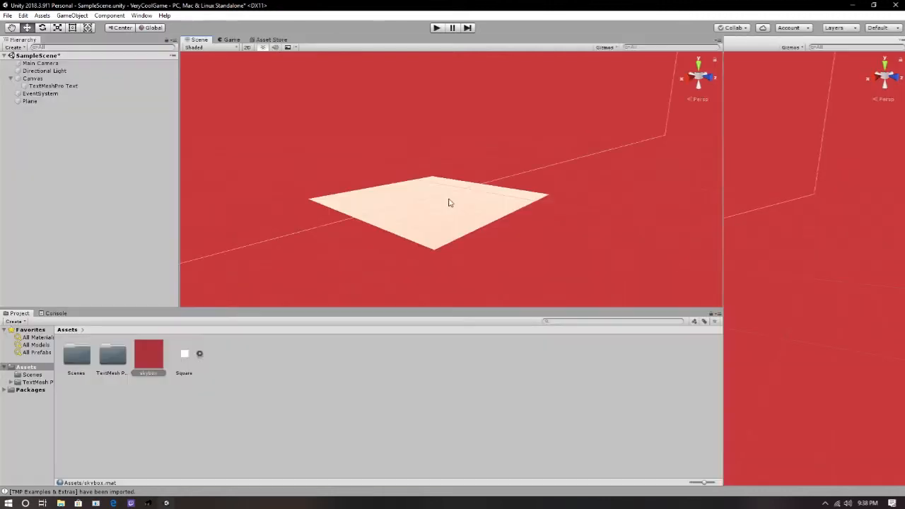
pyautogui.click(148, 354)
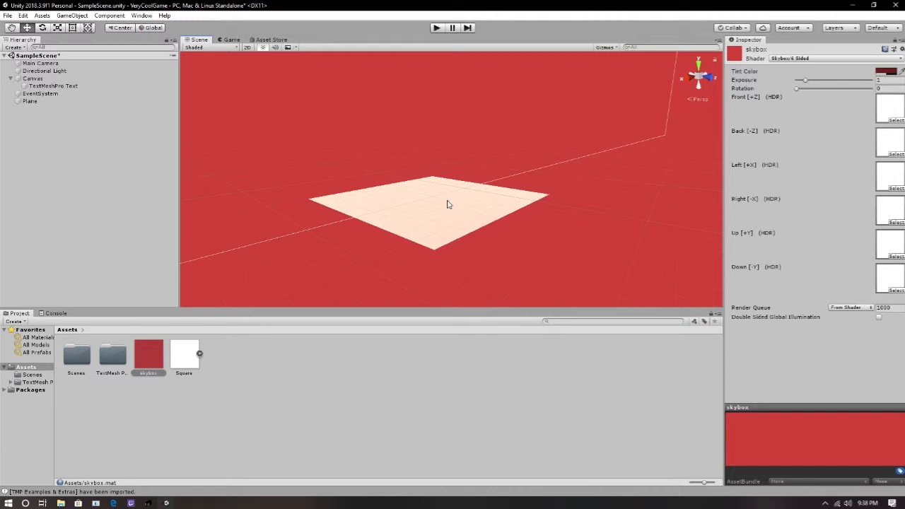
pyautogui.moveTo(445, 208)
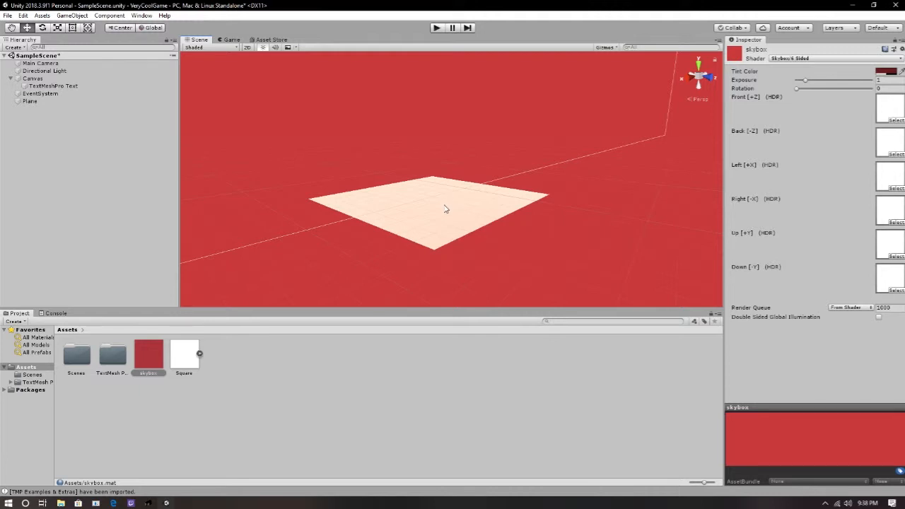
pyautogui.moveTo(431, 209)
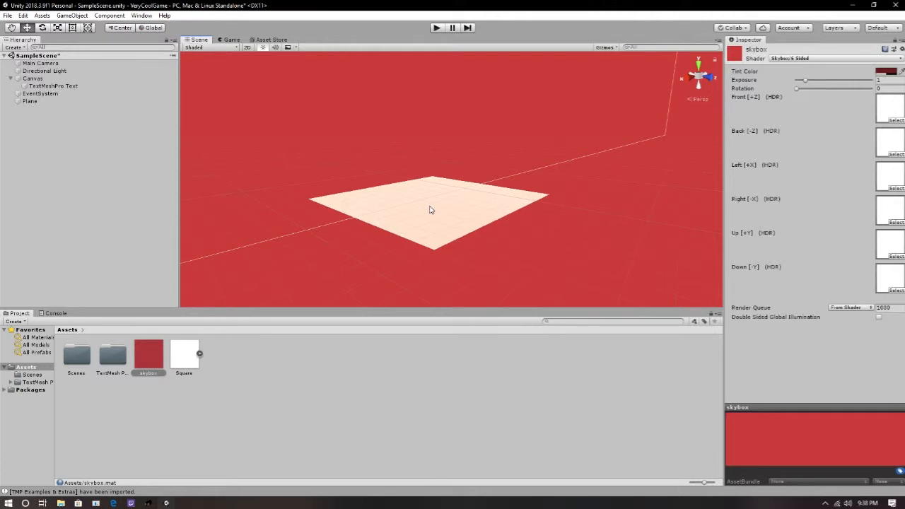
pyautogui.moveTo(431, 210); pyautogui.dragTo(482, 119)
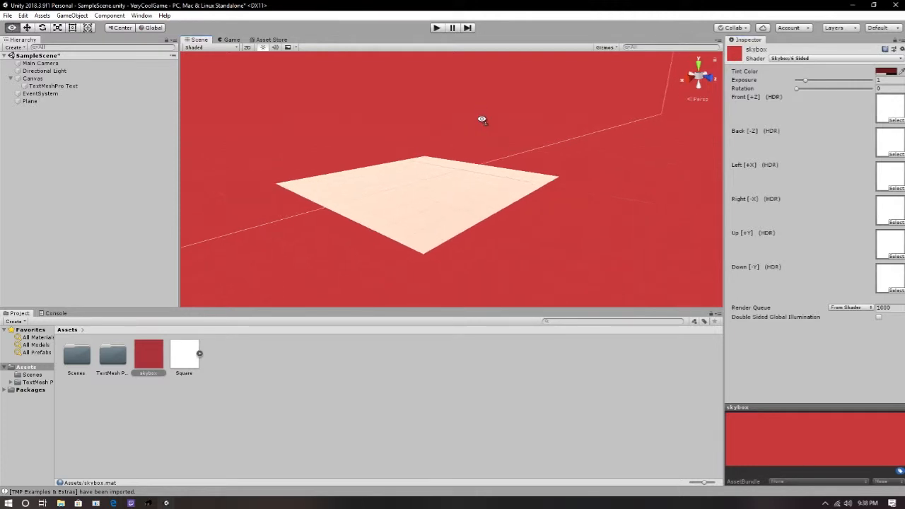
pyautogui.moveTo(481, 118); pyautogui.dragTo(690, 156)
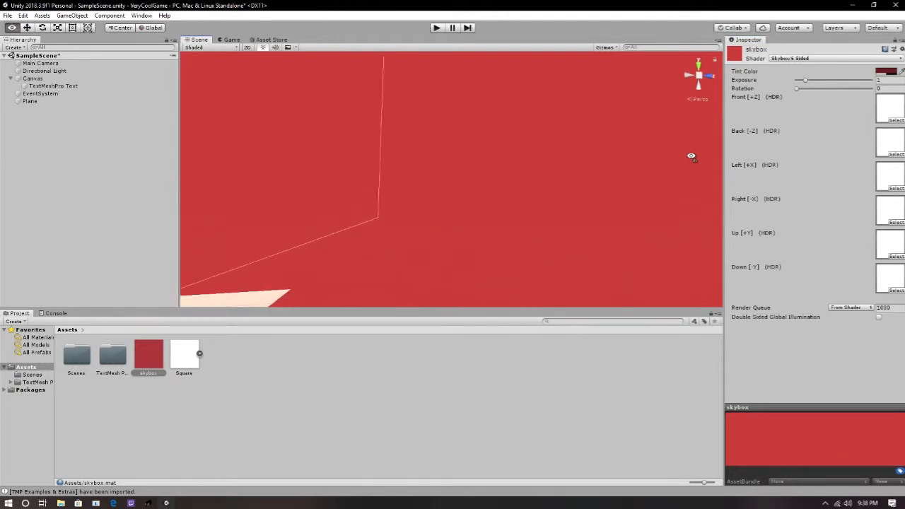
pyautogui.moveTo(692, 156); pyautogui.dragTo(512, 227)
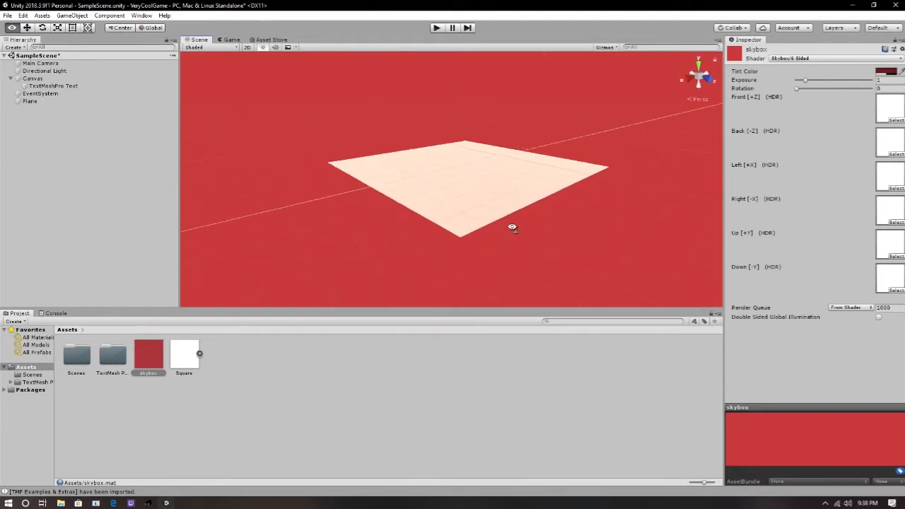
pyautogui.moveTo(512, 226); pyautogui.dragTo(406, 223)
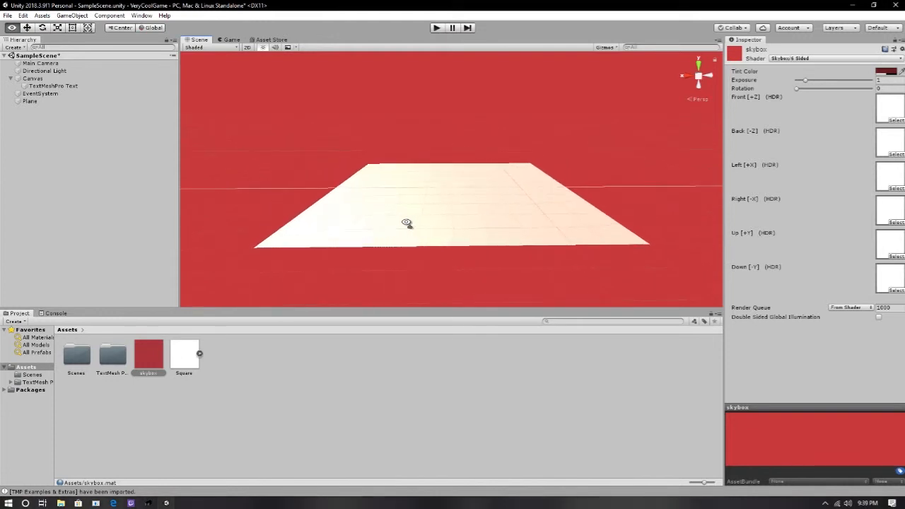
pyautogui.moveTo(406, 223); pyautogui.dragTo(662, 246)
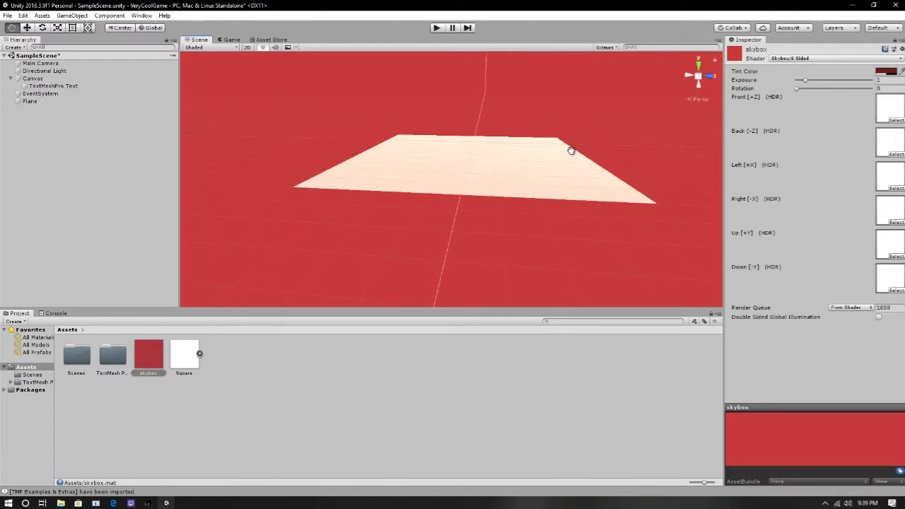
pyautogui.moveTo(571, 149); pyautogui.dragTo(564, 163)
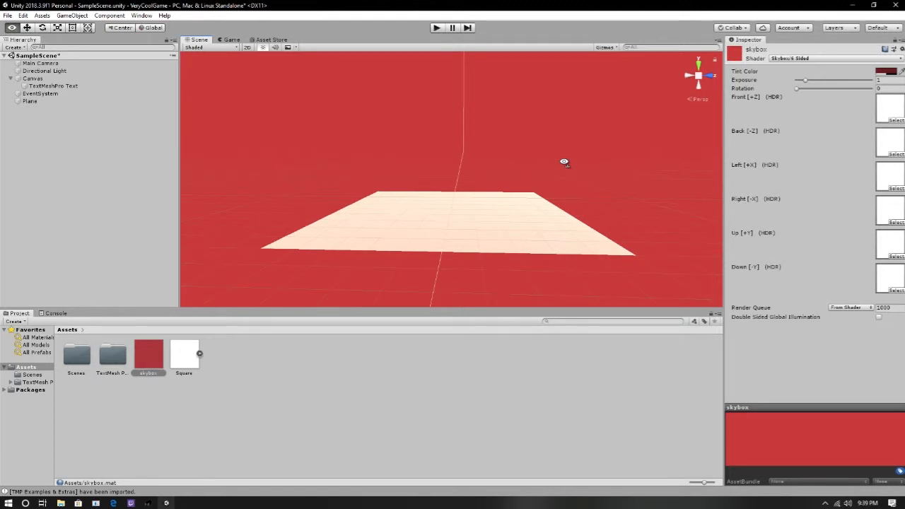